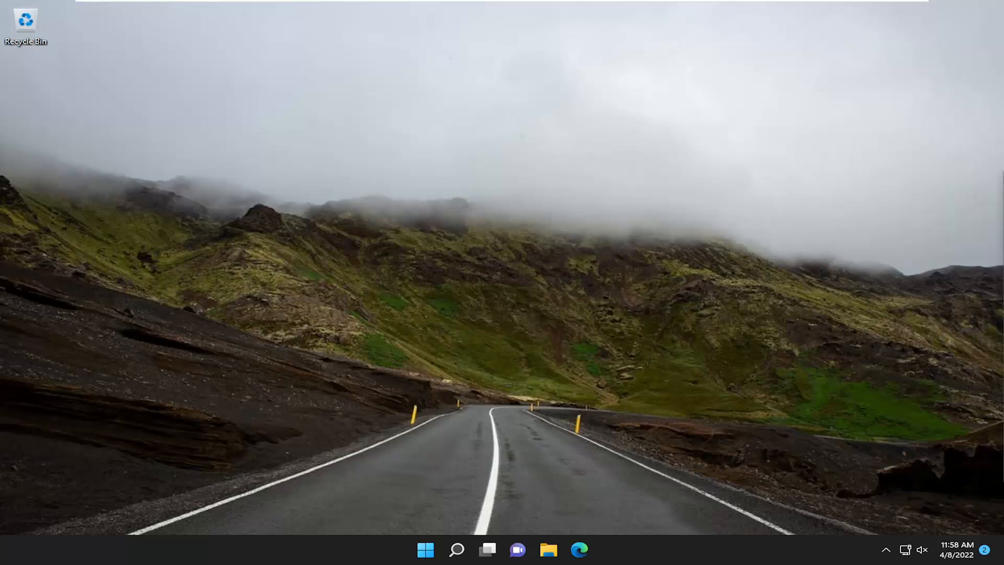
pyautogui.moveTo(750, 300)
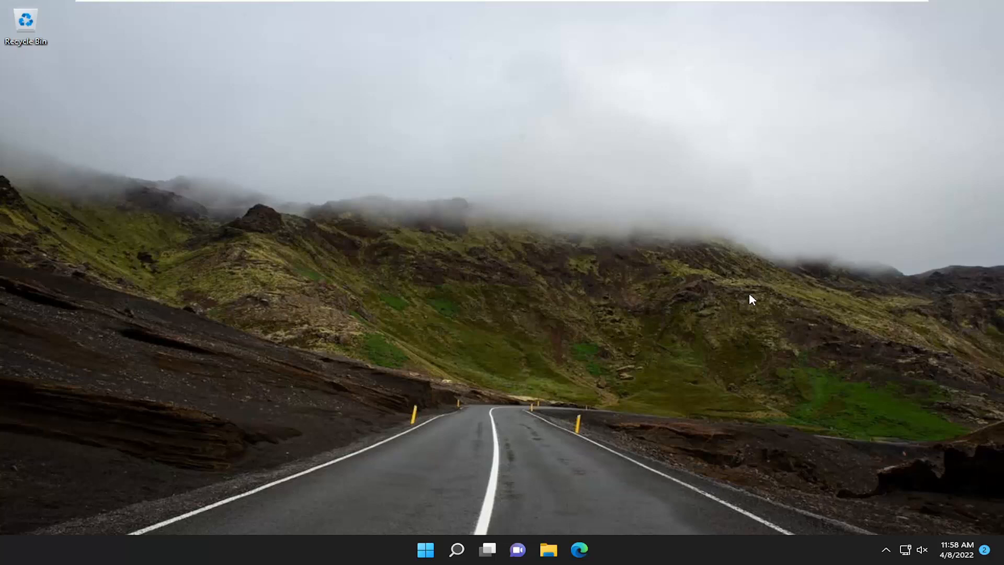
pyautogui.moveTo(765, 313)
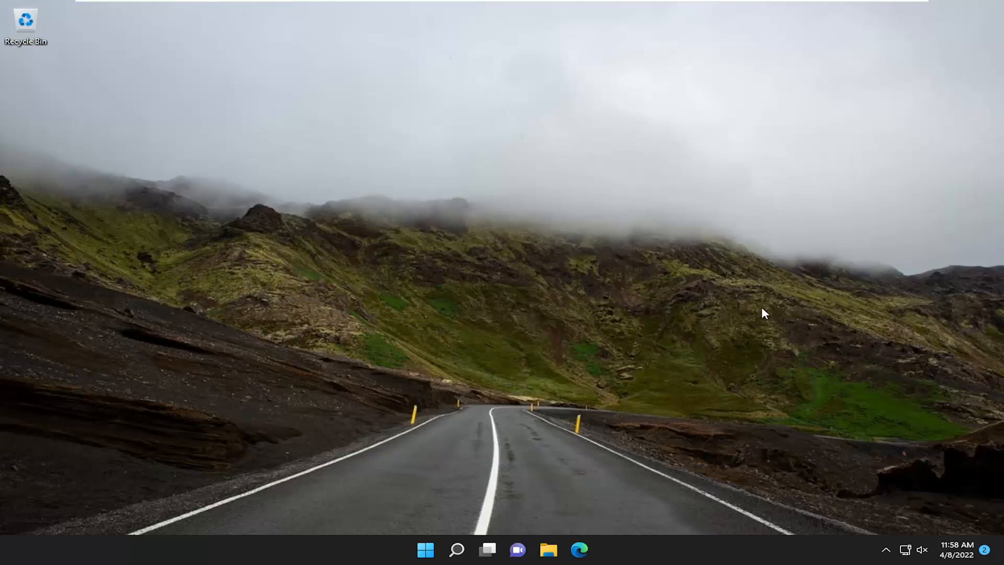
pyautogui.moveTo(810, 429)
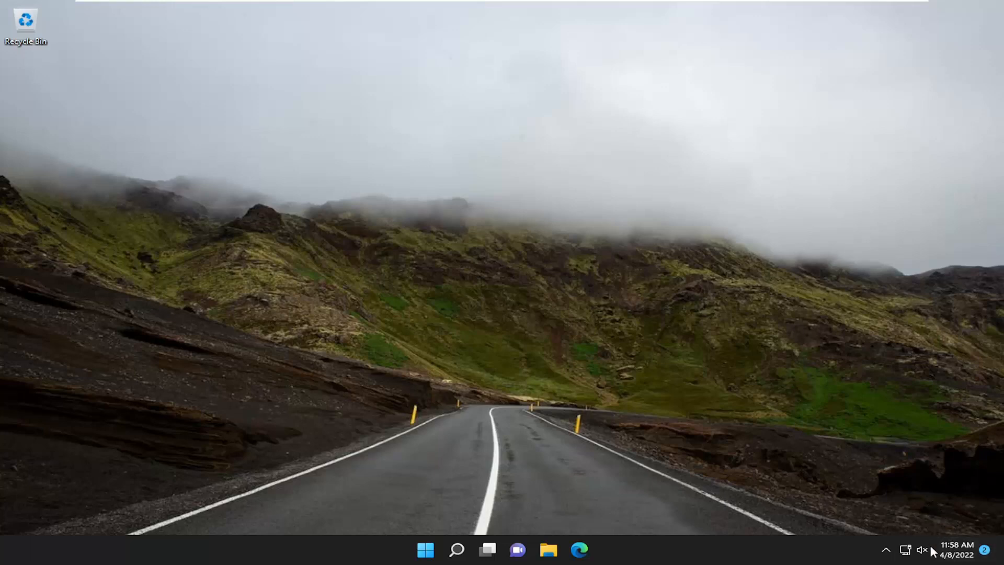
pyautogui.moveTo(947, 532)
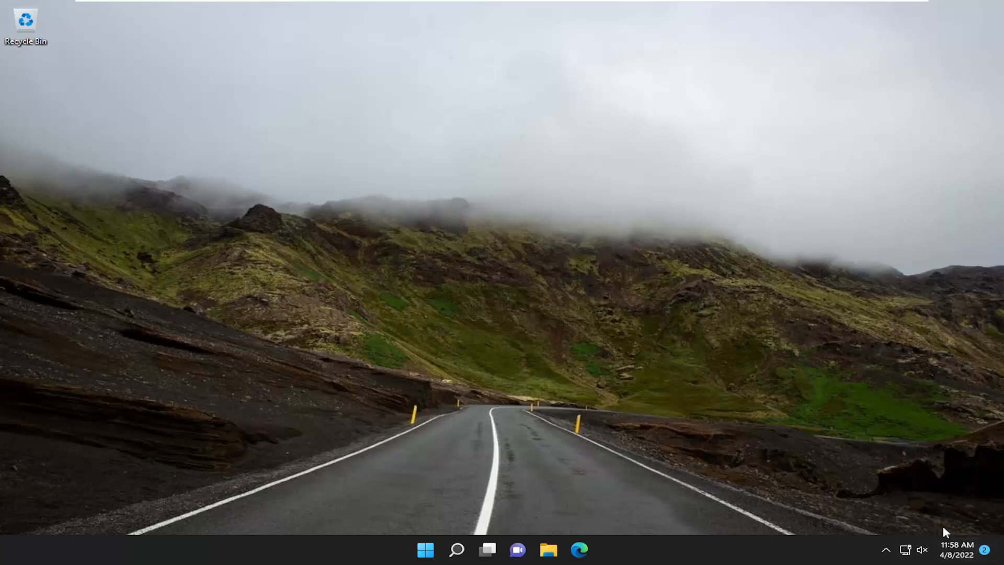
# Open Date & time from the taskbar clock and leave Set time automatically switched off.
pyautogui.rightClick(956, 549)
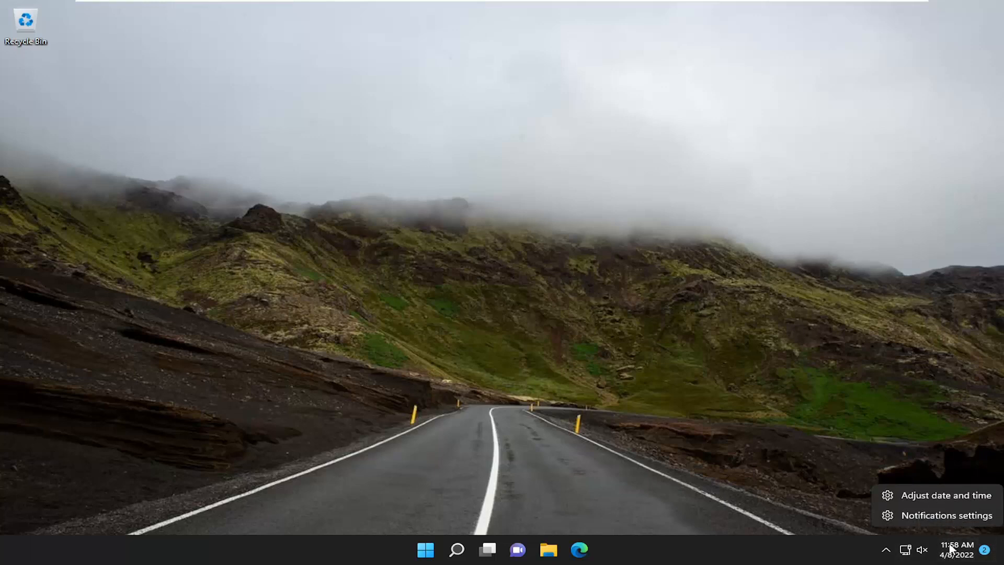
pyautogui.click(946, 494)
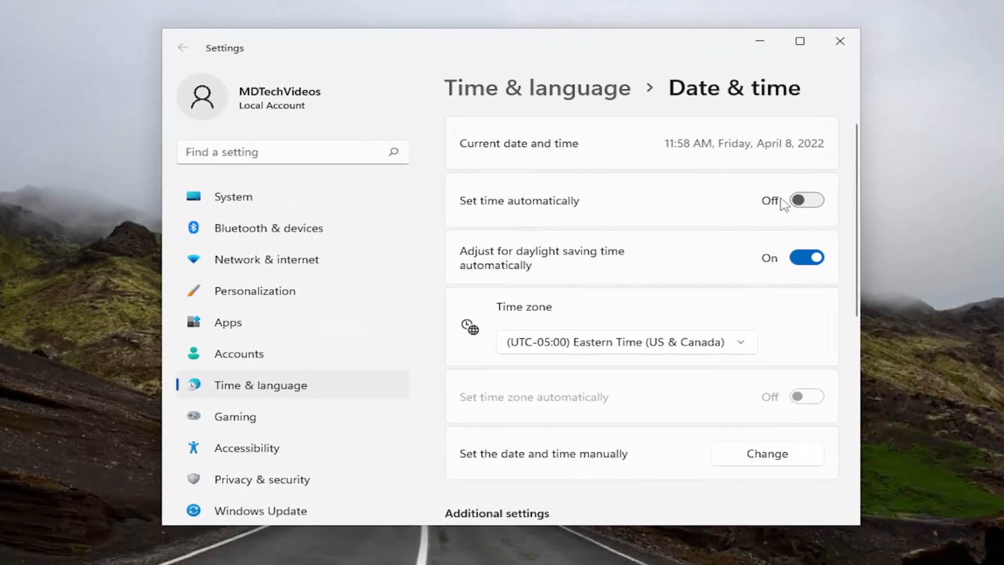
pyautogui.click(806, 200)
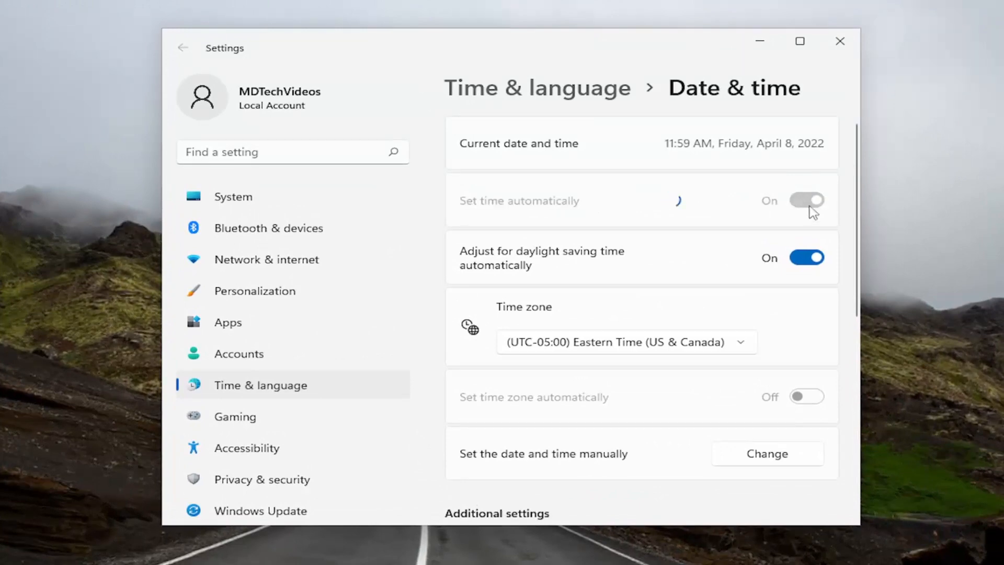
pyautogui.click(806, 200)
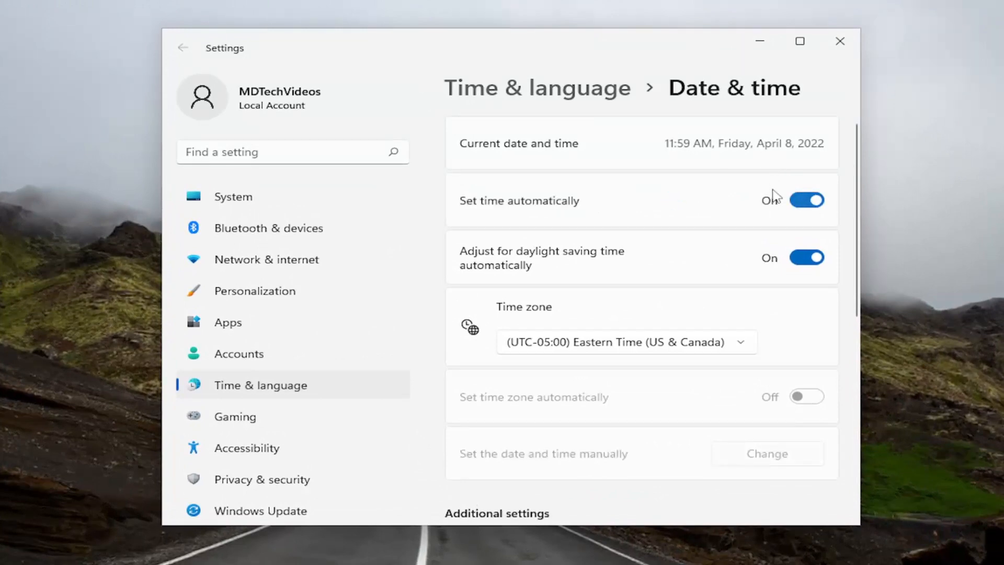
pyautogui.click(806, 200)
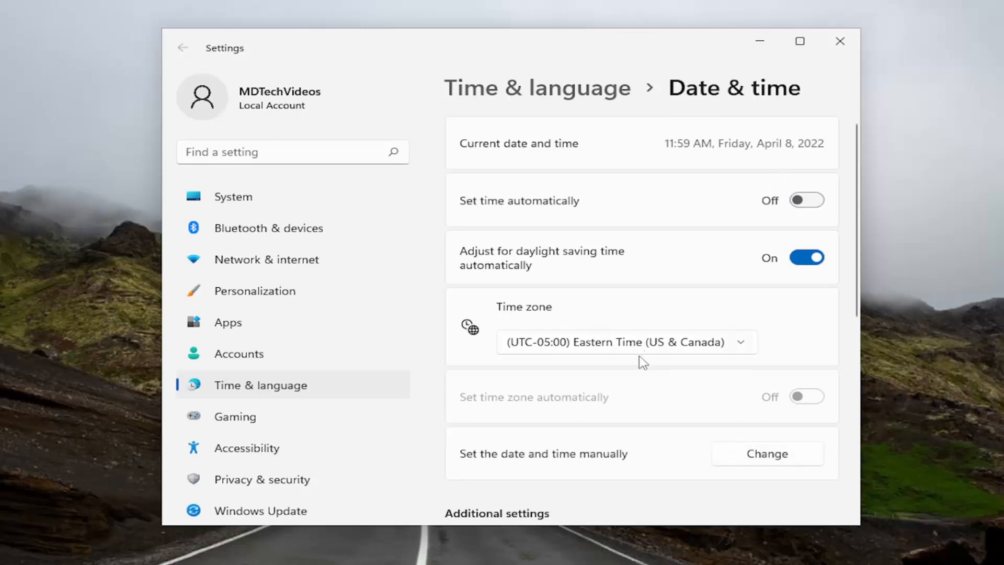
pyautogui.scroll(-3)
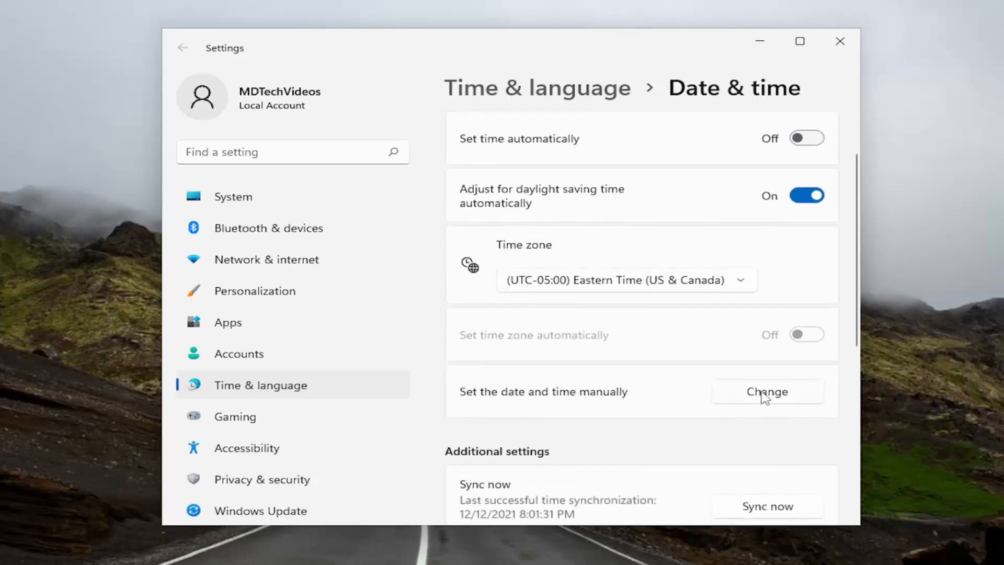
# View the manual date and time Change dialog without editing, dismiss it, and close Settings.
pyautogui.click(766, 391)
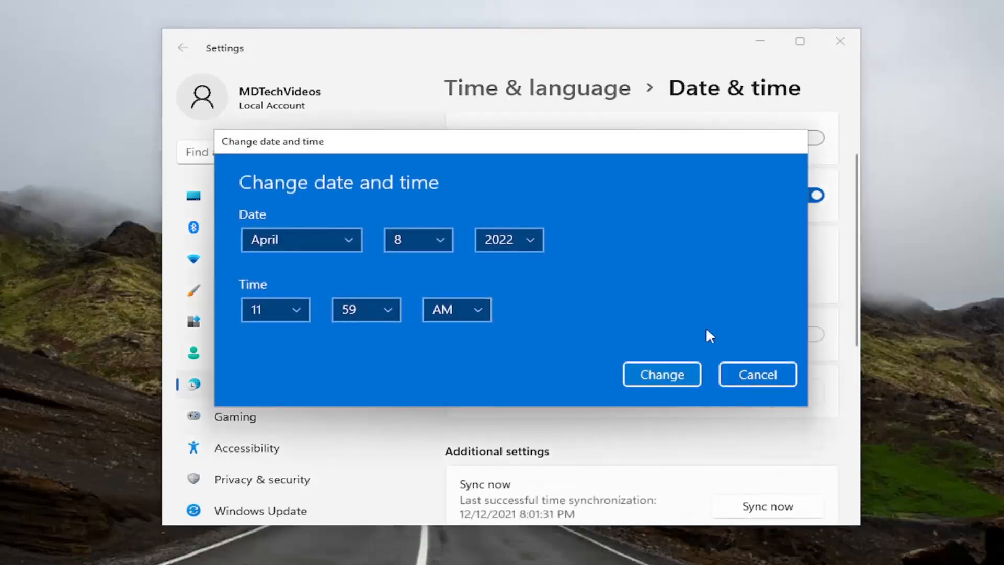
pyautogui.click(757, 374)
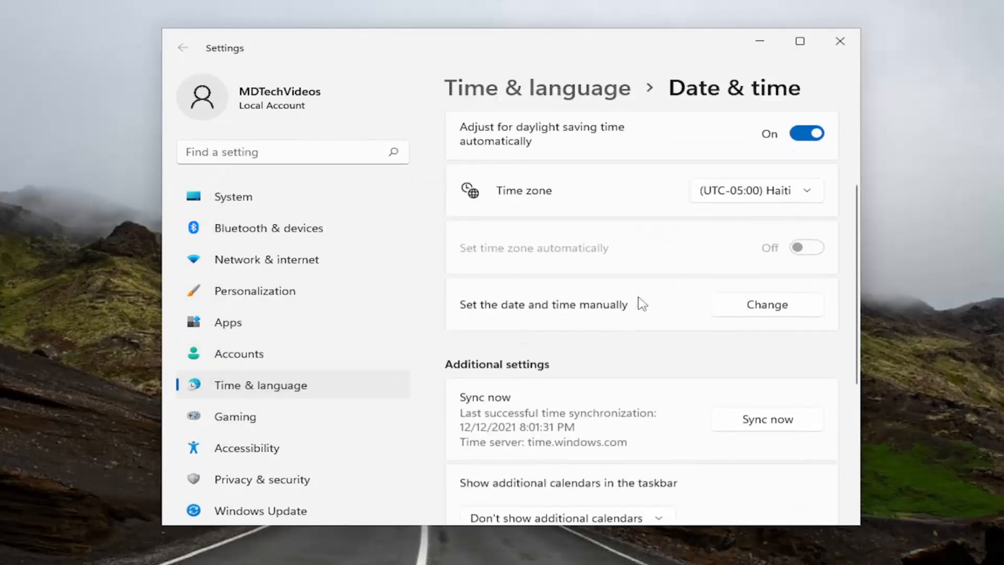
pyautogui.scroll(-3)
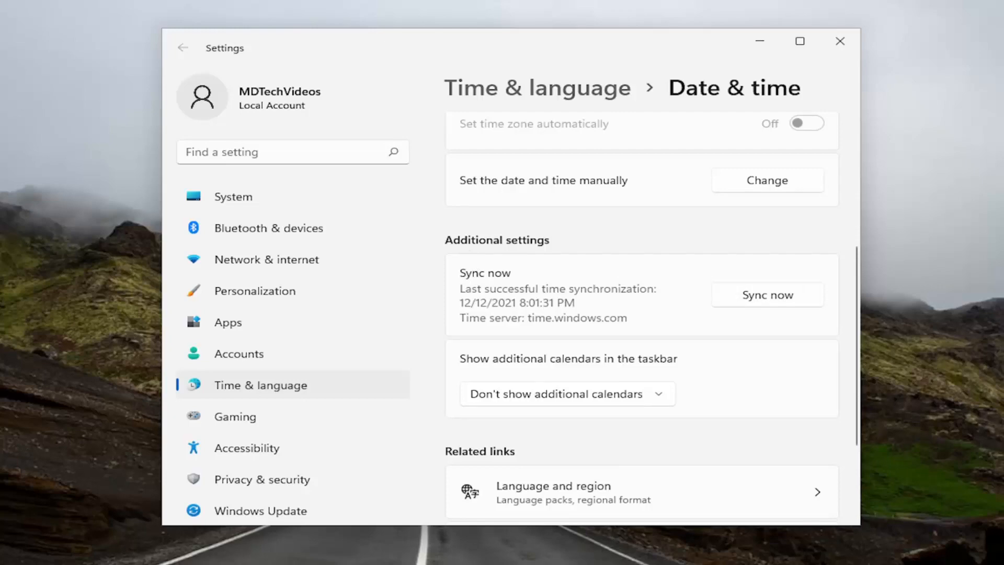
pyautogui.click(839, 41)
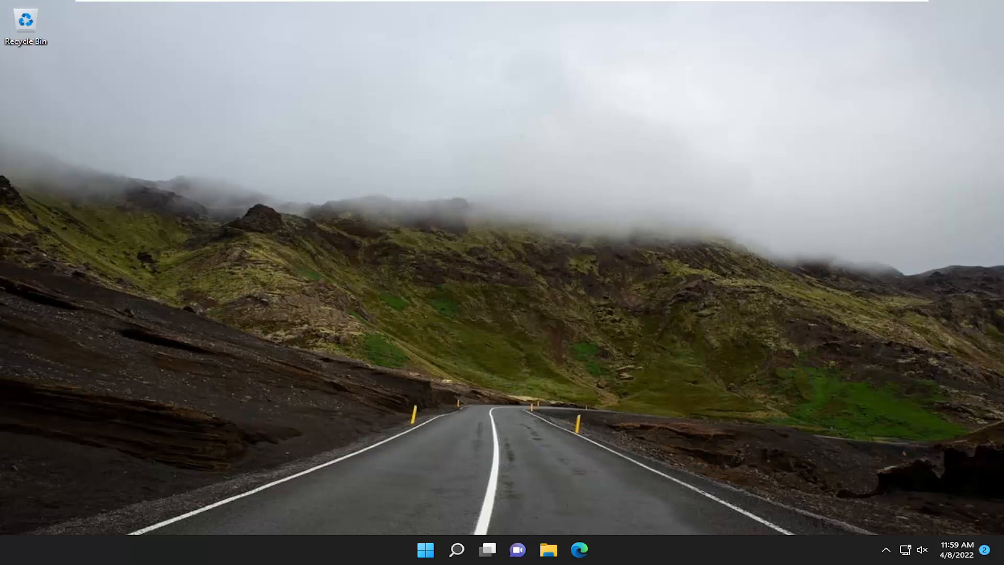
pyautogui.moveTo(577, 335)
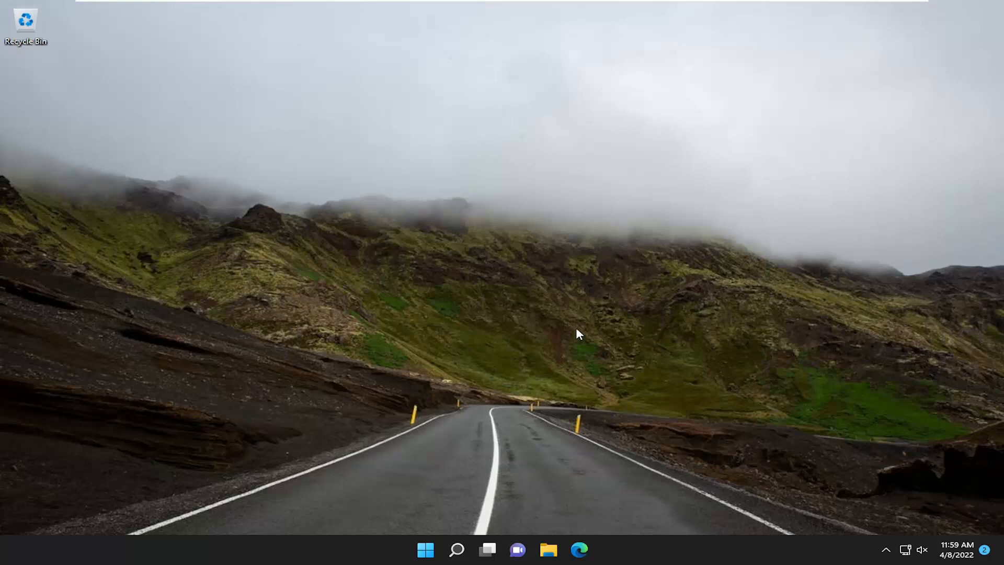
pyautogui.moveTo(580, 324)
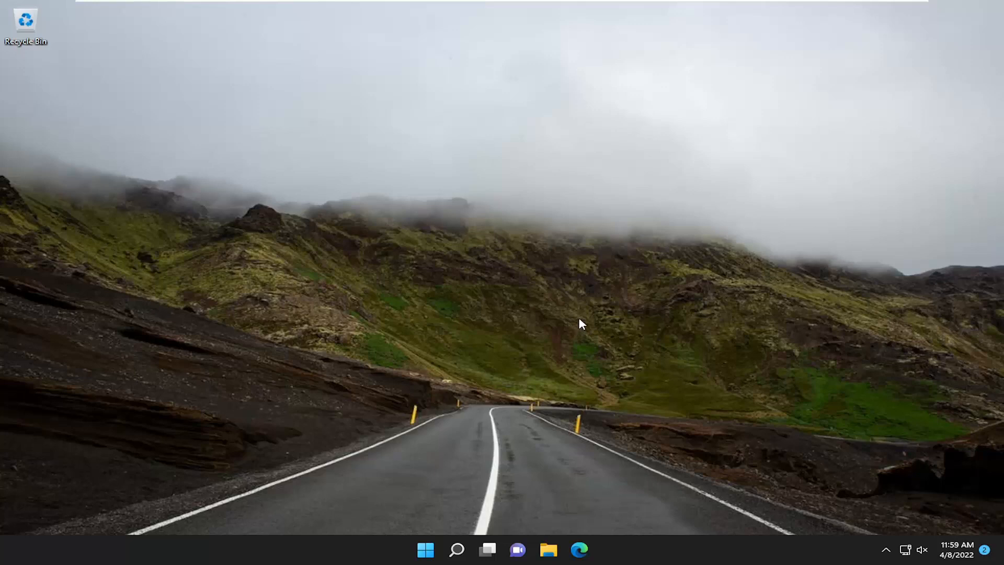
pyautogui.moveTo(465, 356)
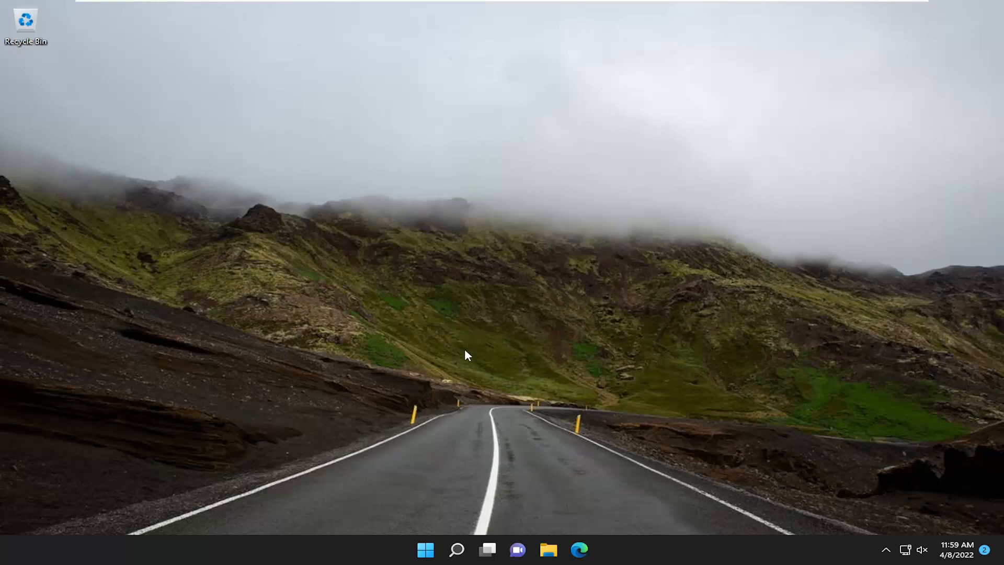
# Search for 'settings' in Windows Search and launch the Settings app from Best match.
pyautogui.click(456, 550)
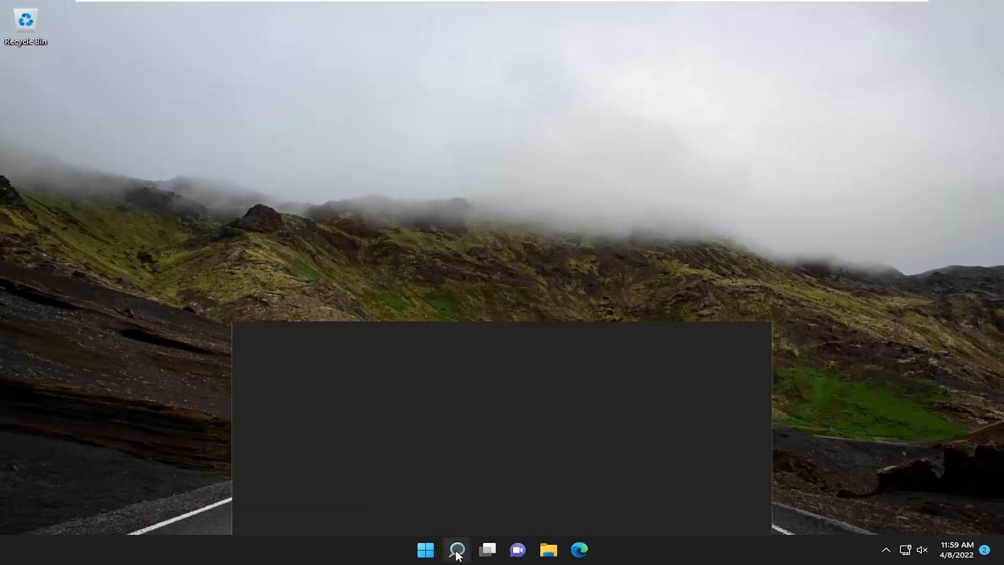
pyautogui.click(456, 549)
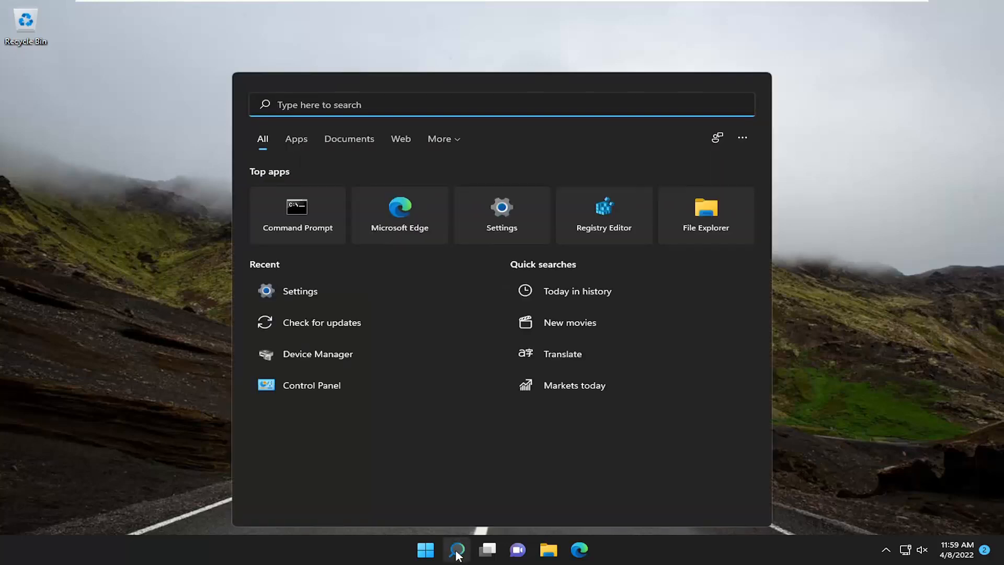
pyautogui.write('settings')
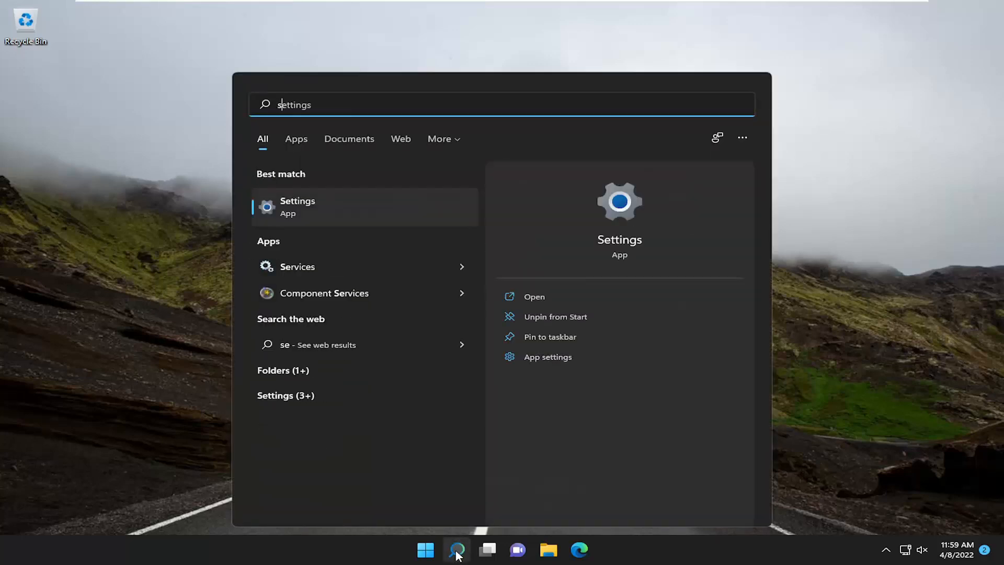
pyautogui.write('settings')
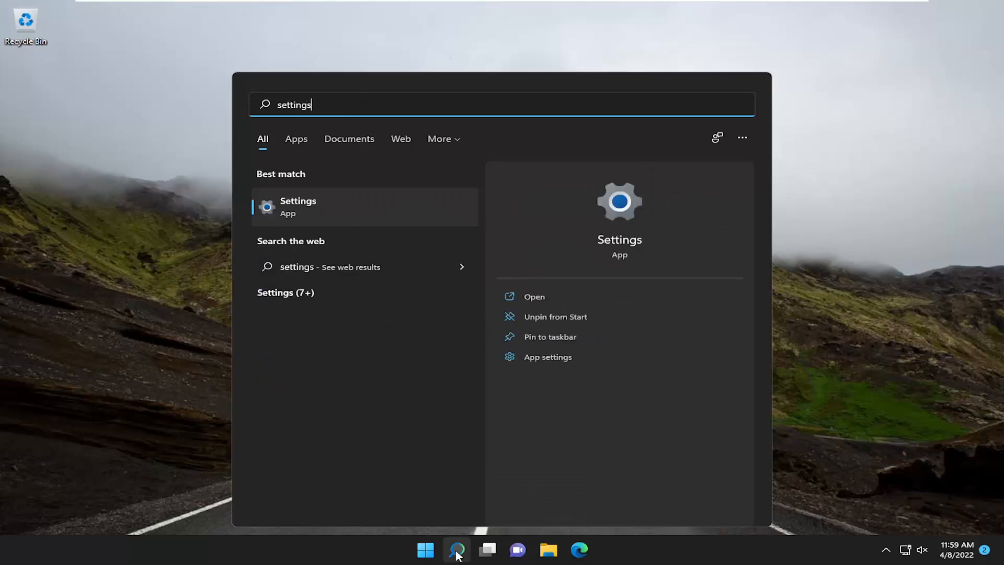
pyautogui.click(297, 206)
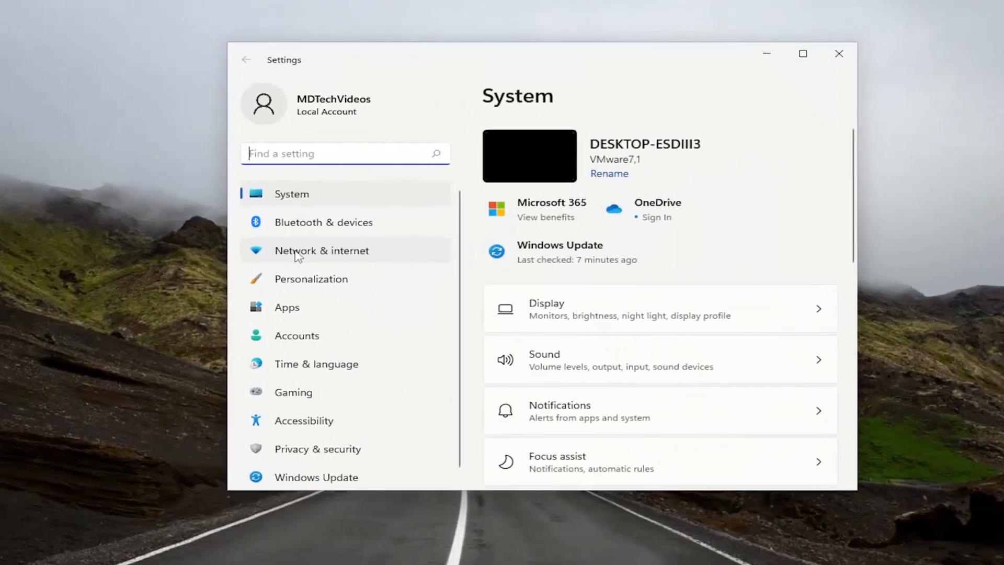
# Go to Network & internet and open the Advanced network settings page.
pyautogui.click(322, 250)
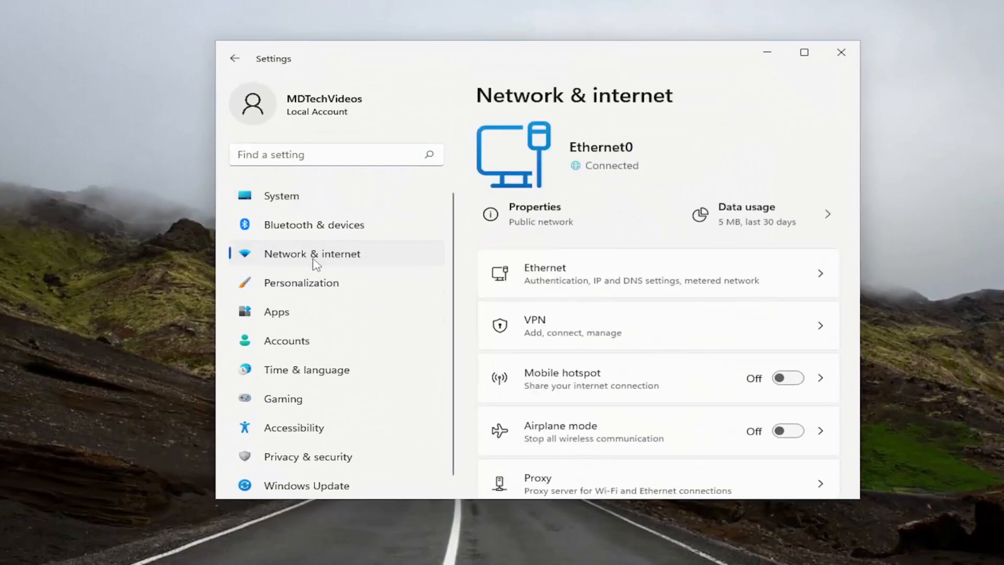
pyautogui.scroll(-3)
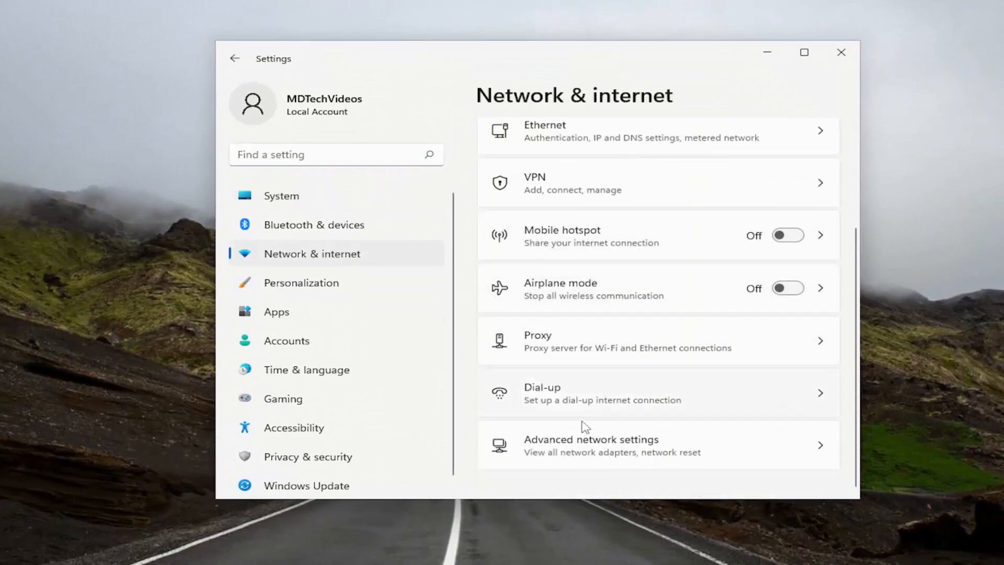
pyautogui.click(591, 444)
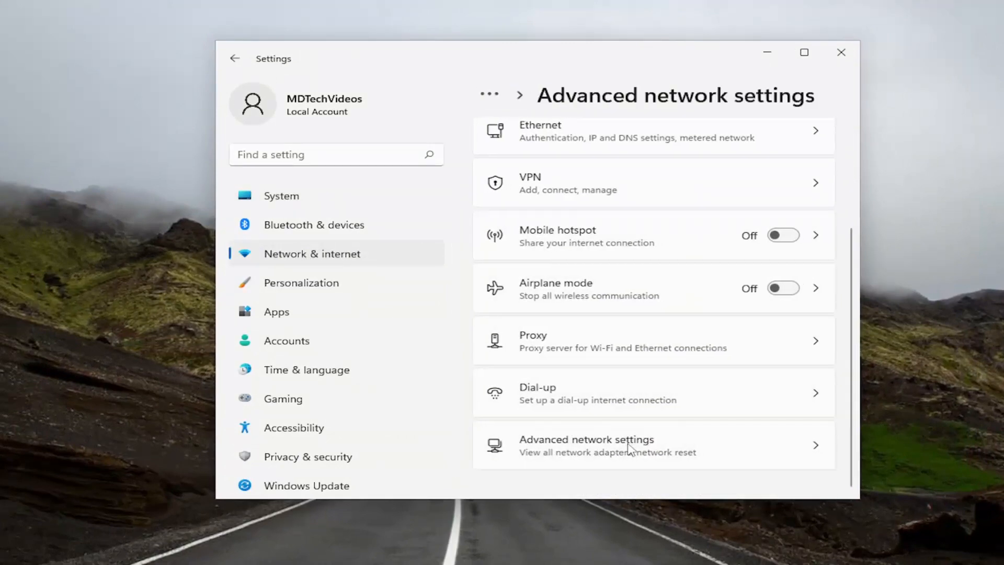
pyautogui.click(587, 445)
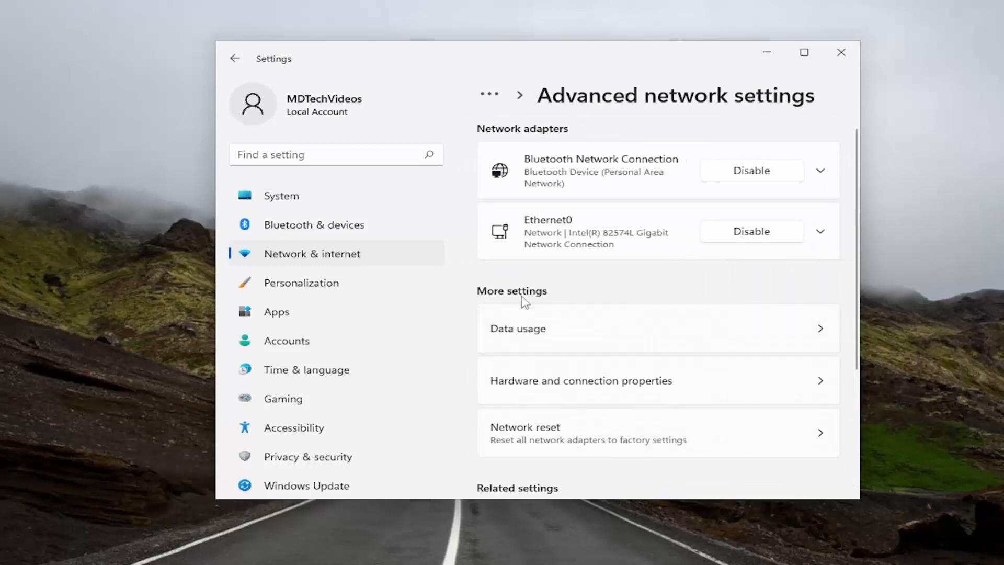
pyautogui.moveTo(604, 453)
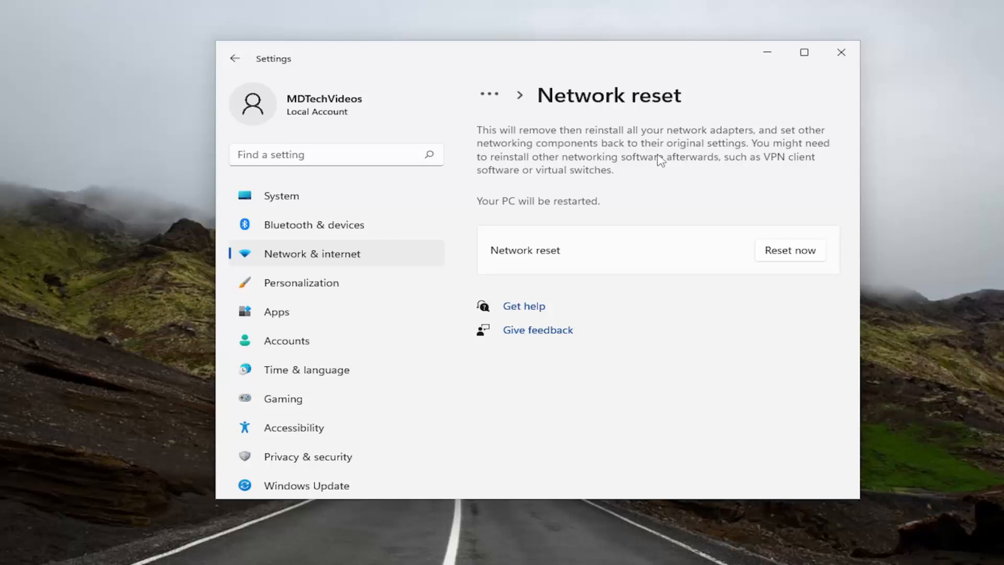
pyautogui.moveTo(648, 176)
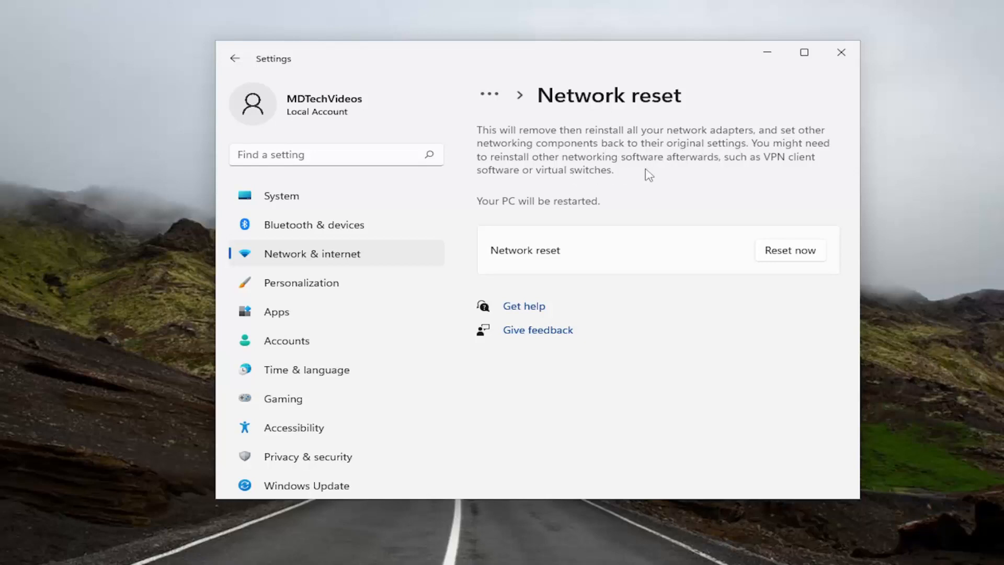
pyautogui.moveTo(705, 168)
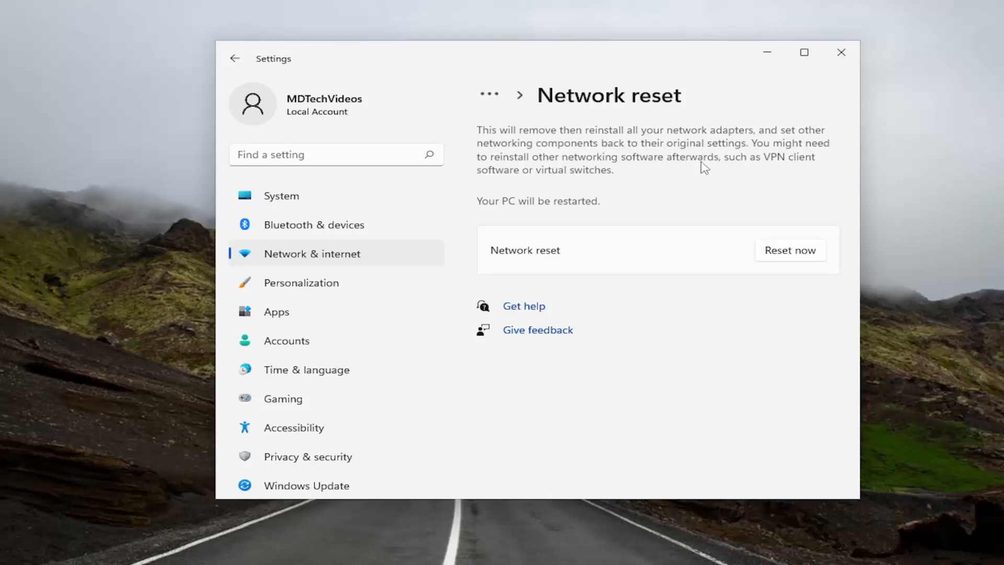
pyautogui.moveTo(516, 191)
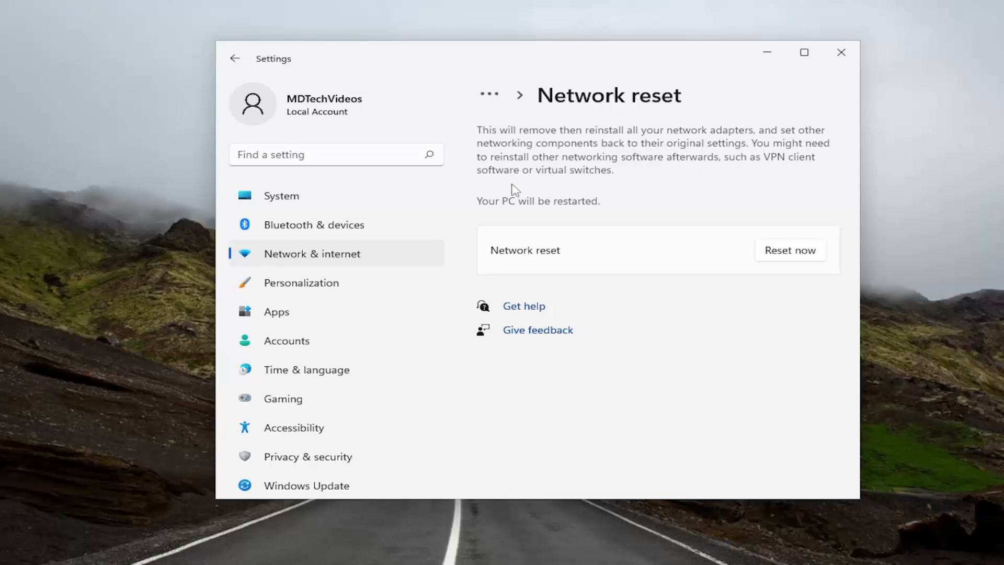
pyautogui.moveTo(545, 217)
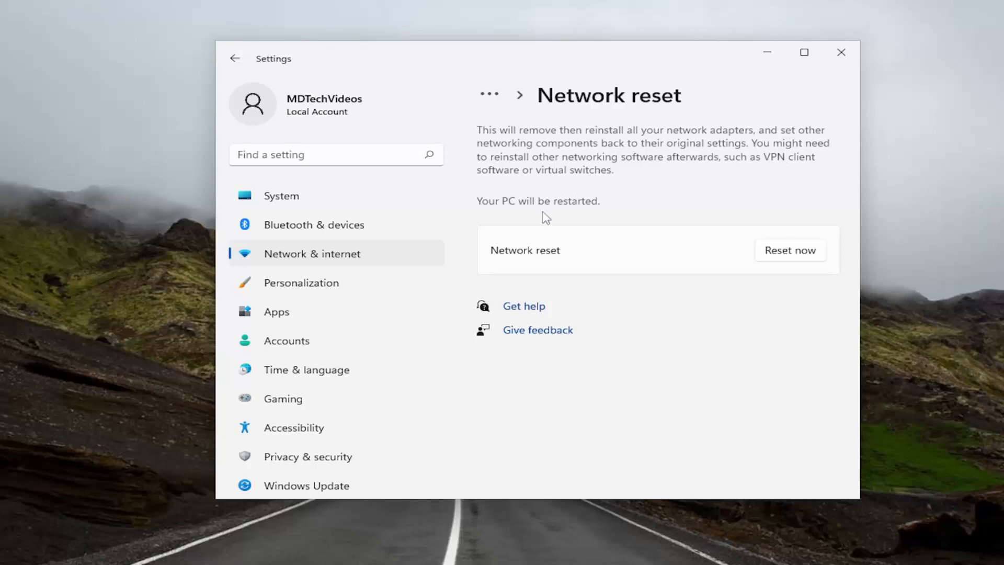
pyautogui.moveTo(758, 254)
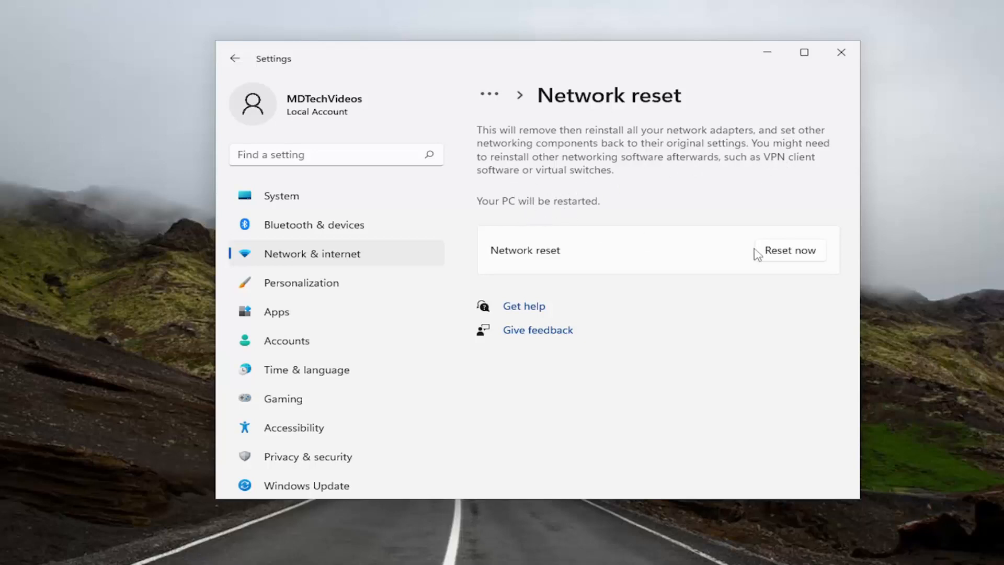
# Choose Reset now on the Network reset page to get the Yes/No confirmation.
pyautogui.click(788, 250)
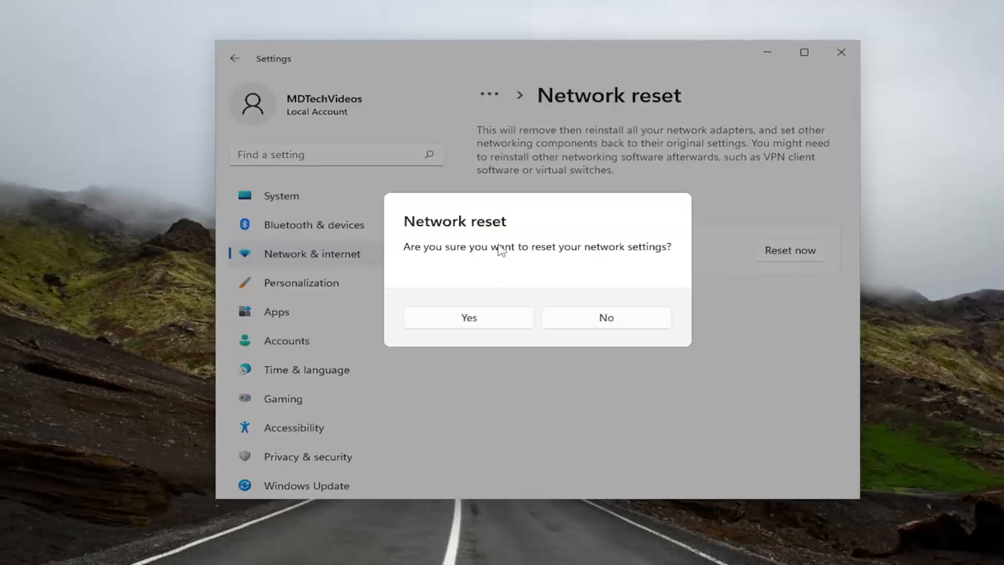